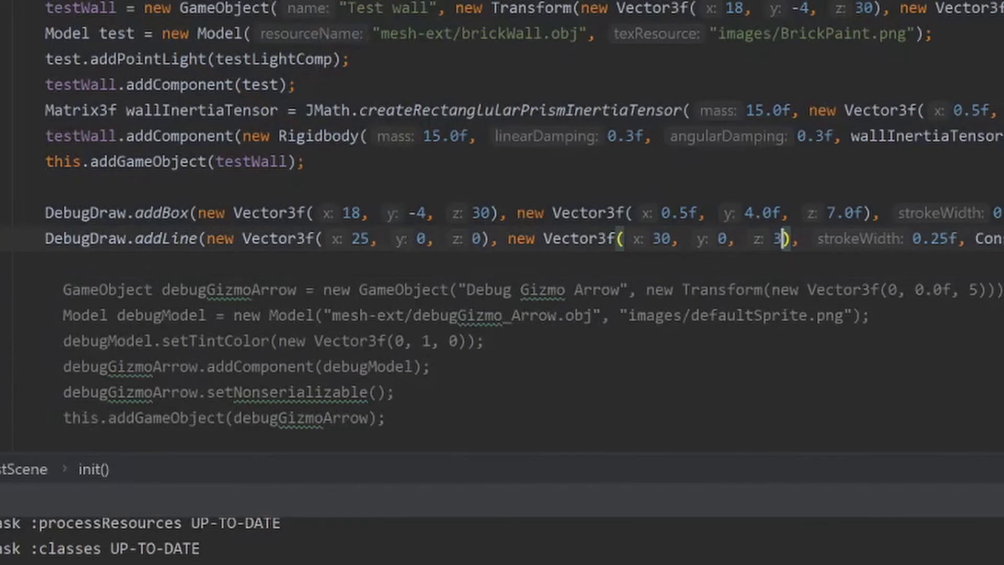
Set the debug line's end Vector3f x value to 25 and launch the game.
text(25)
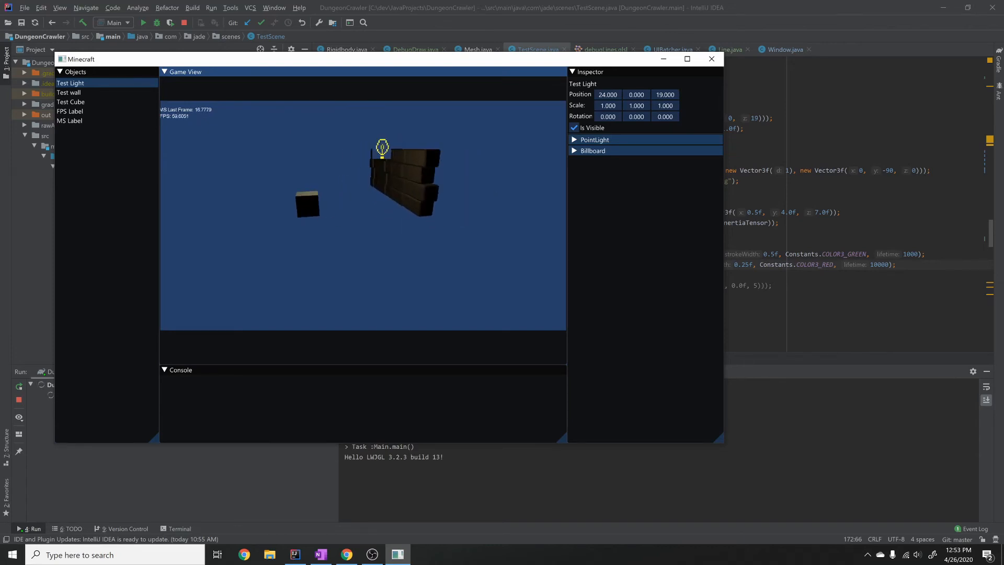
Change the debug line's strokeWidth to 0.75f and relaunch the game to test it.
click(710, 58)
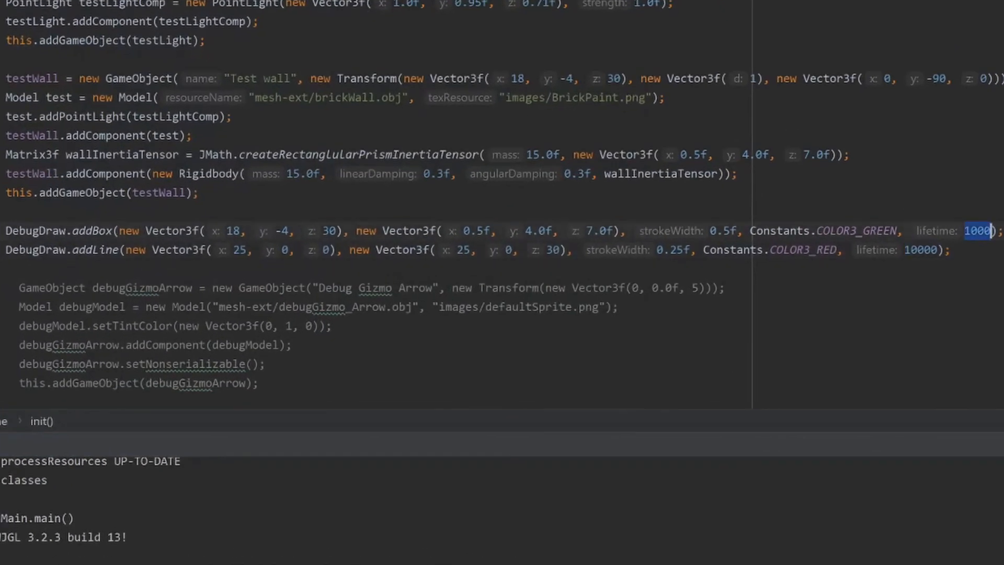
double_click(851, 230)
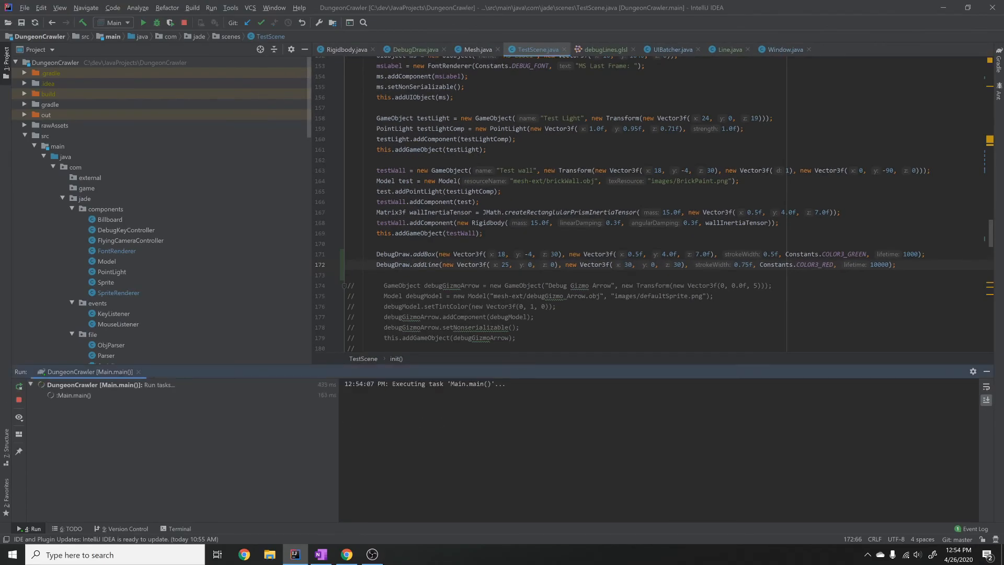
click(143, 22)
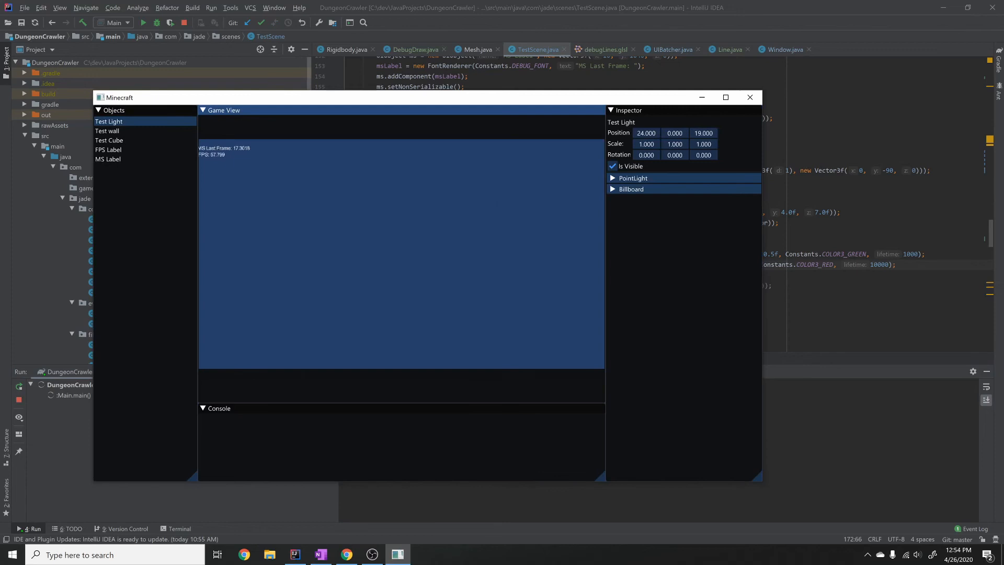